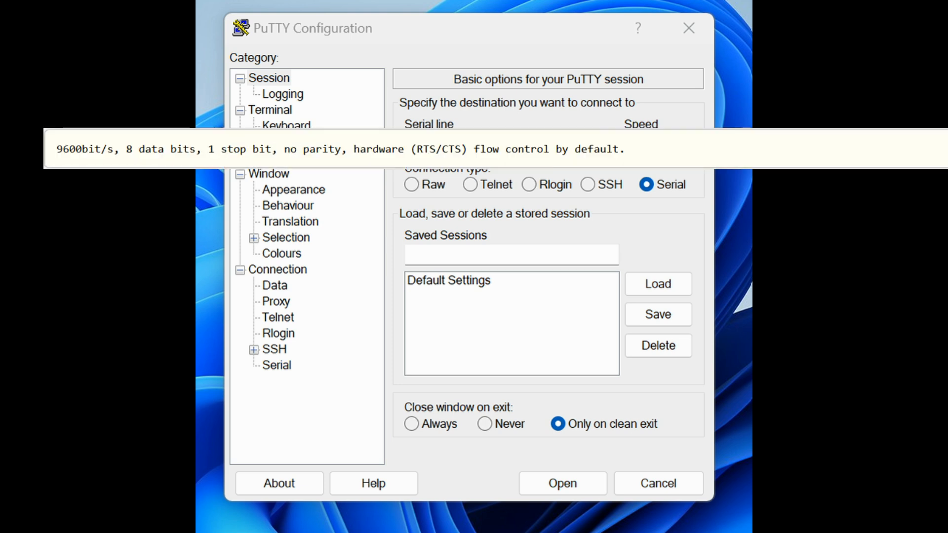
# Choose Serial as the PuTTY connection type at 9600 speed
pyautogui.click(562, 483)
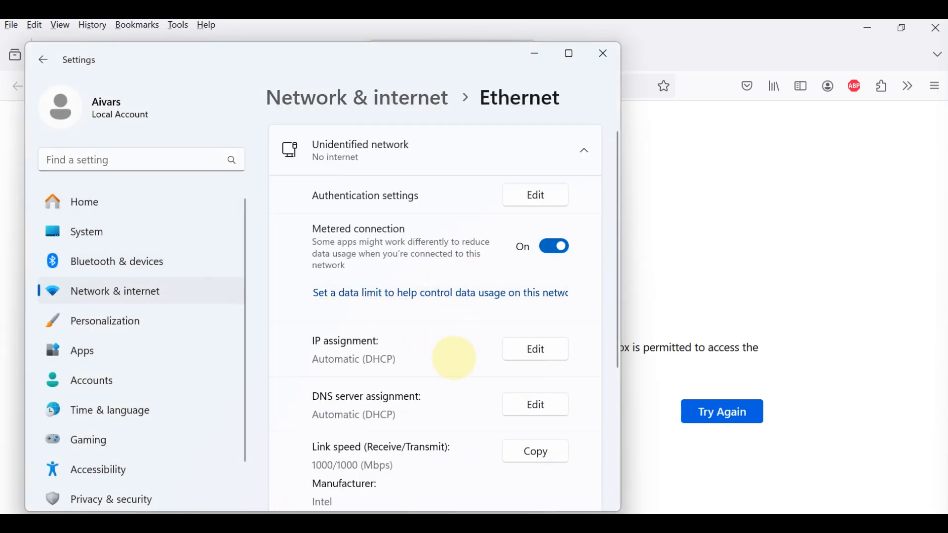
# Show the Ethernet IP assignment entry confirming automatic (DHCP) addressing
pyautogui.click(535, 349)
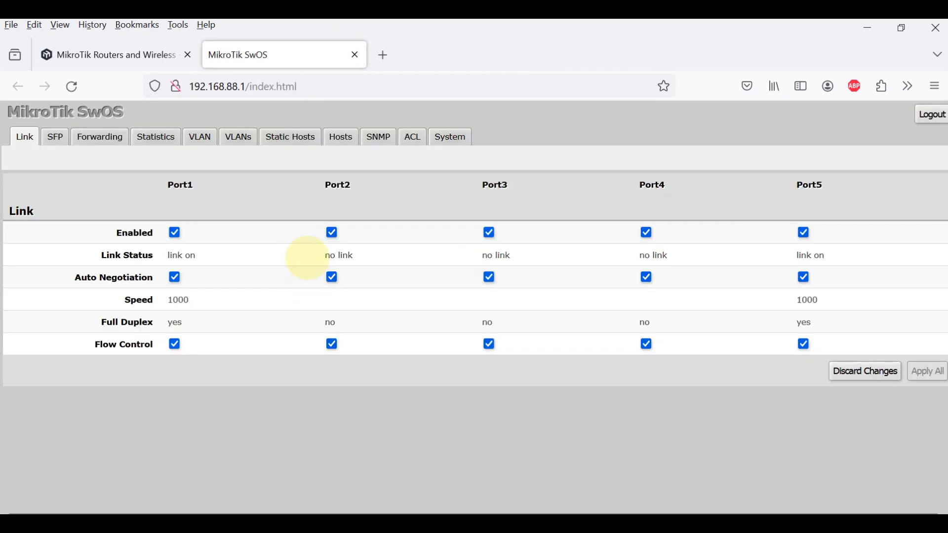
pyautogui.moveTo(789, 375)
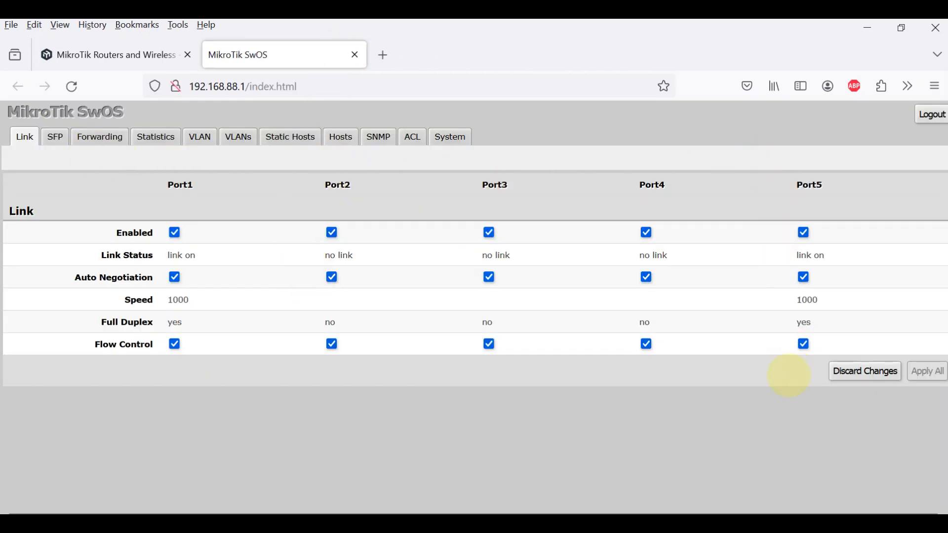
pyautogui.moveTo(271, 369)
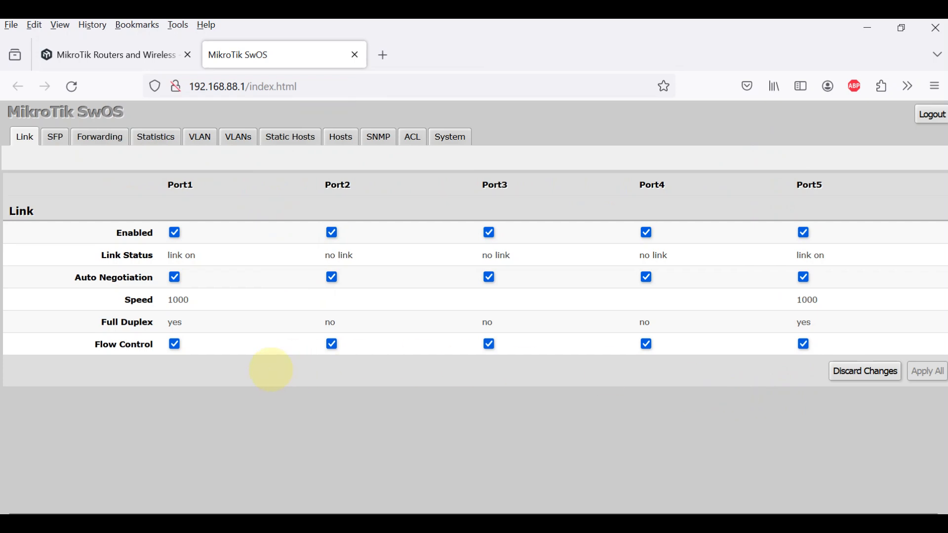
pyautogui.moveTo(529, 441)
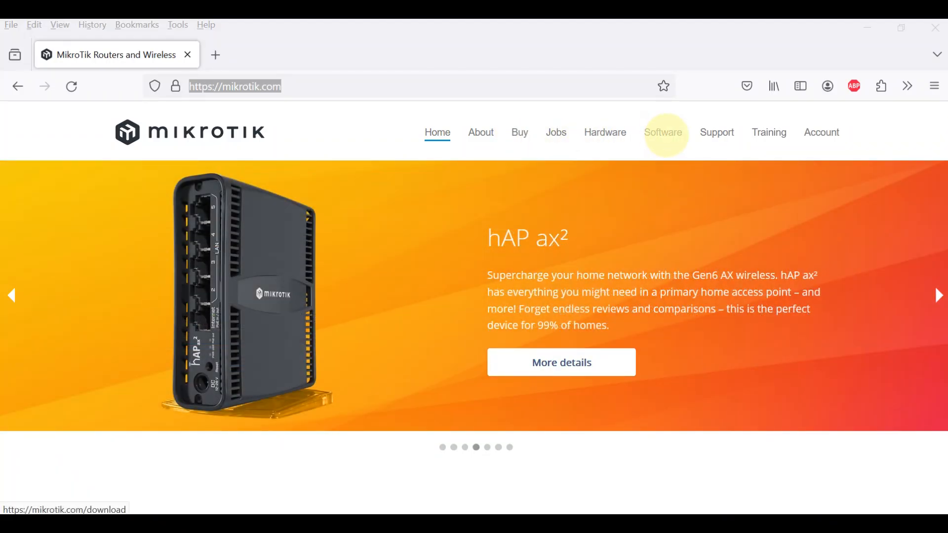
# Download WinBox 3.40 (64-bit) from the mikrotik.com Software downloads page
pyautogui.click(663, 132)
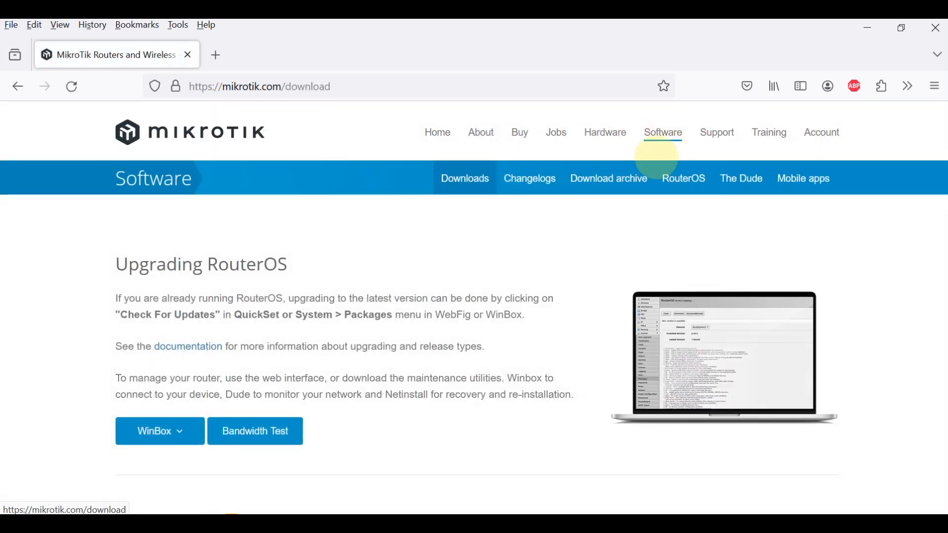
pyautogui.scroll(-3)
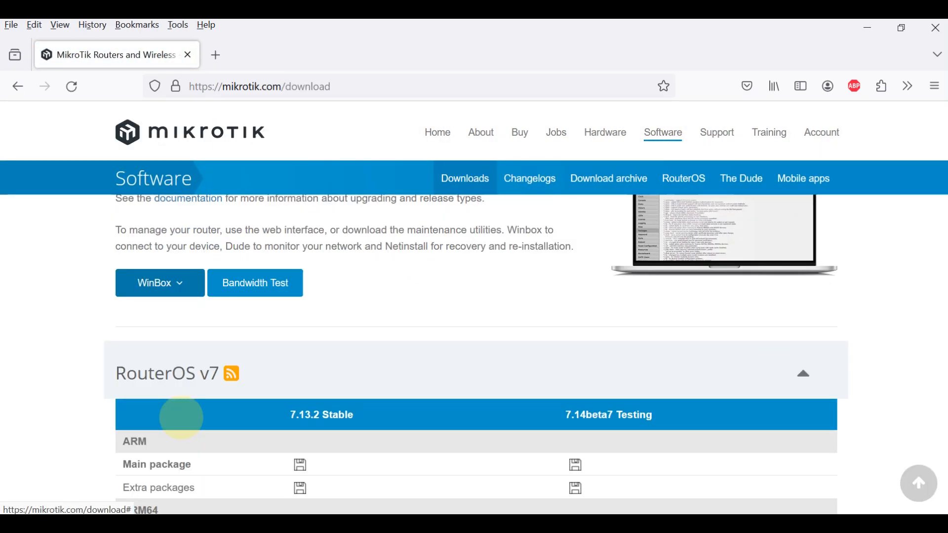
pyautogui.click(160, 354)
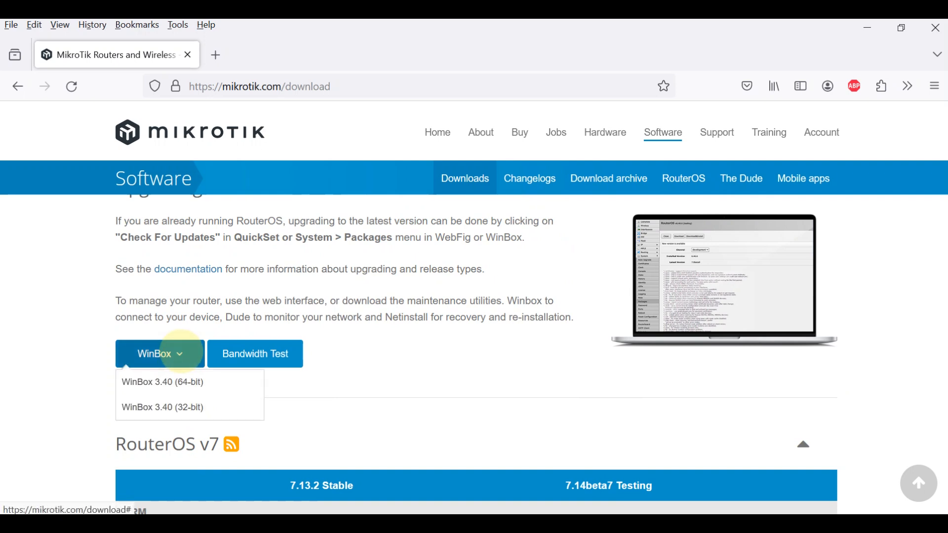
pyautogui.moveTo(157, 383)
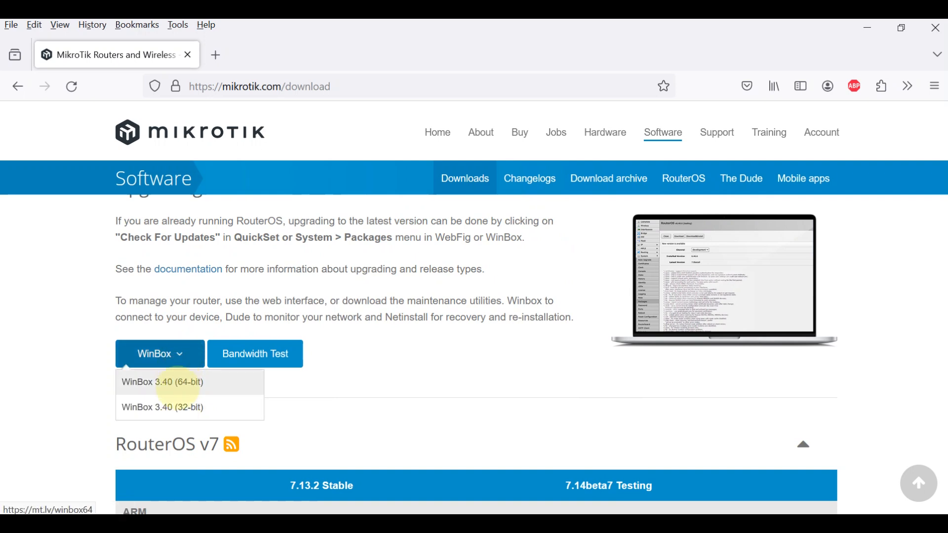
pyautogui.click(164, 382)
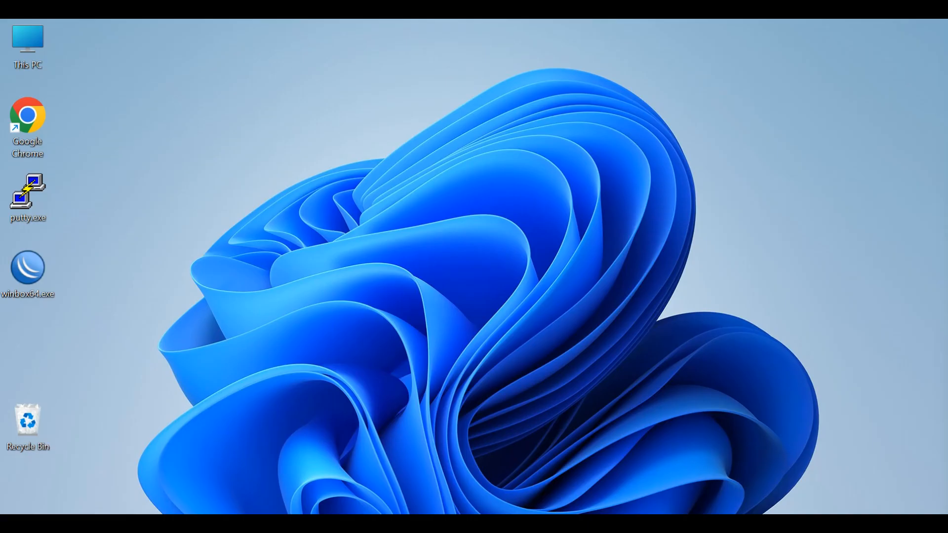
# Launch winbox64.exe from the desktop and allow it through the Windows firewall
pyautogui.doubleClick(28, 268)
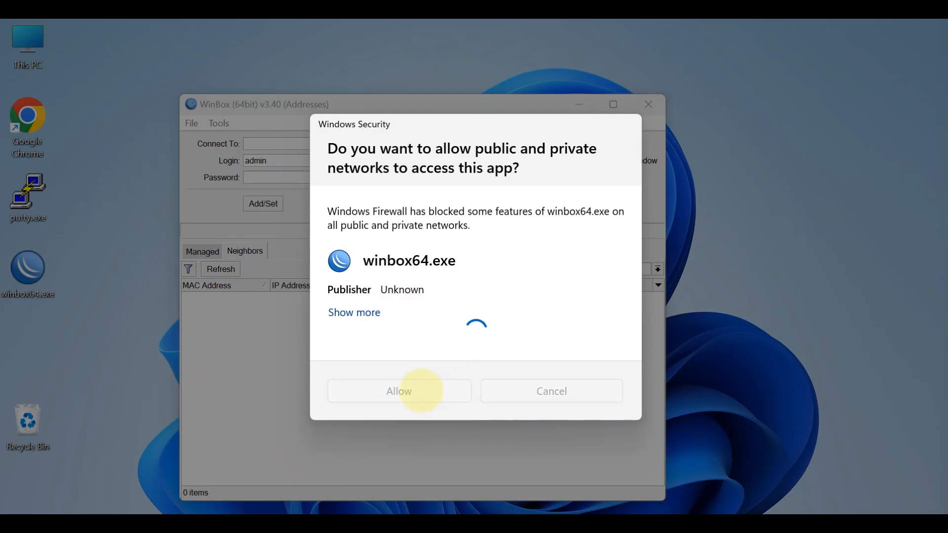
pyautogui.click(399, 392)
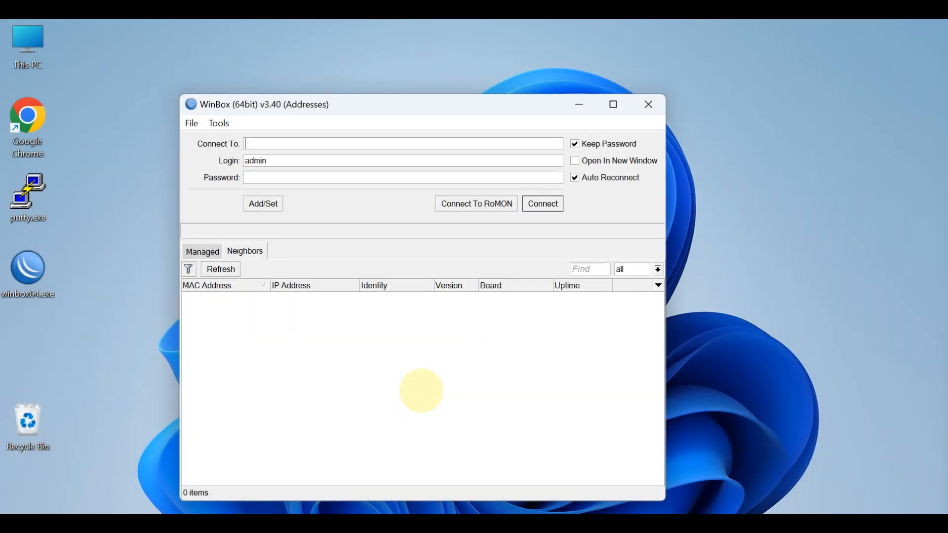